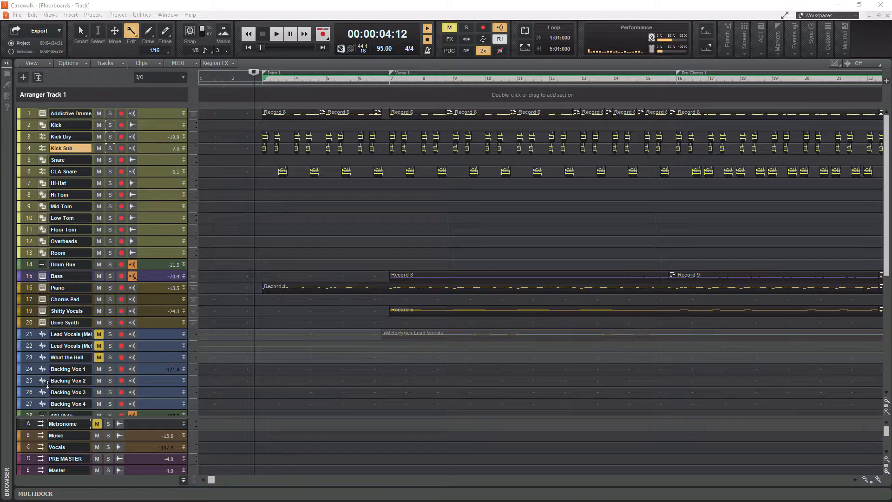
# In the Console view, select the Kick channel strip together with Kick Sub
pyautogui.scroll(-3)
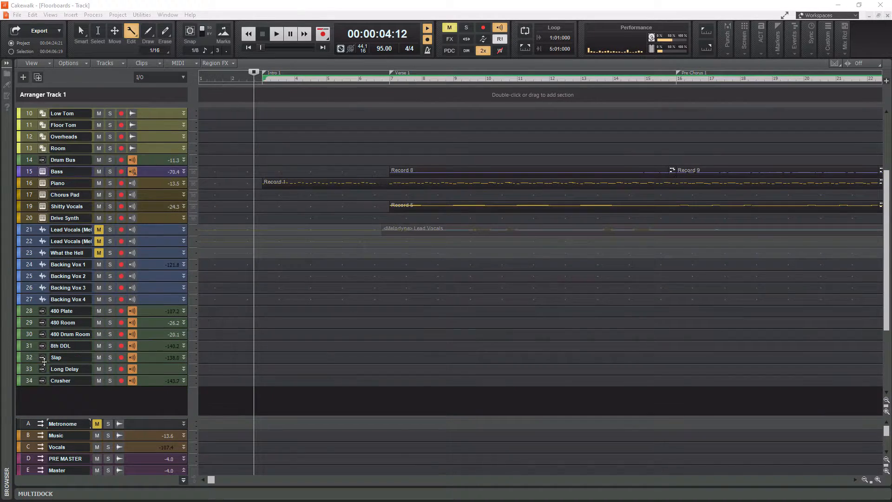
pyautogui.scroll(-3)
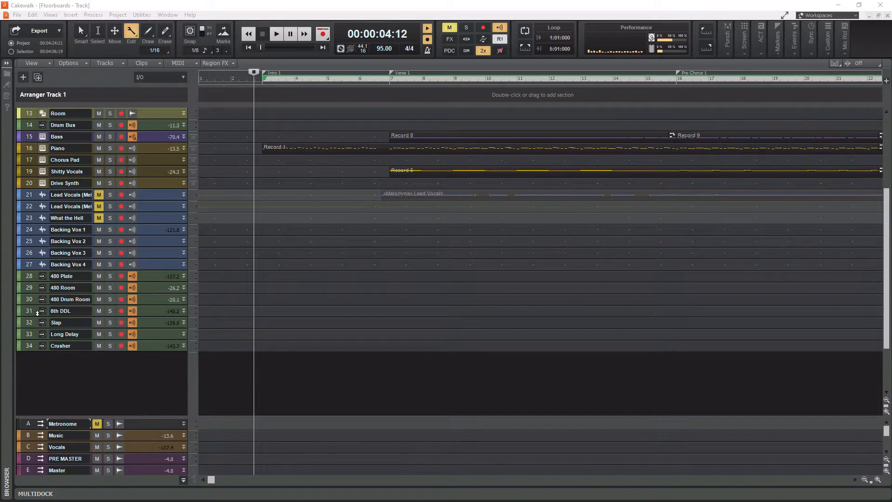
pyautogui.moveTo(40, 351)
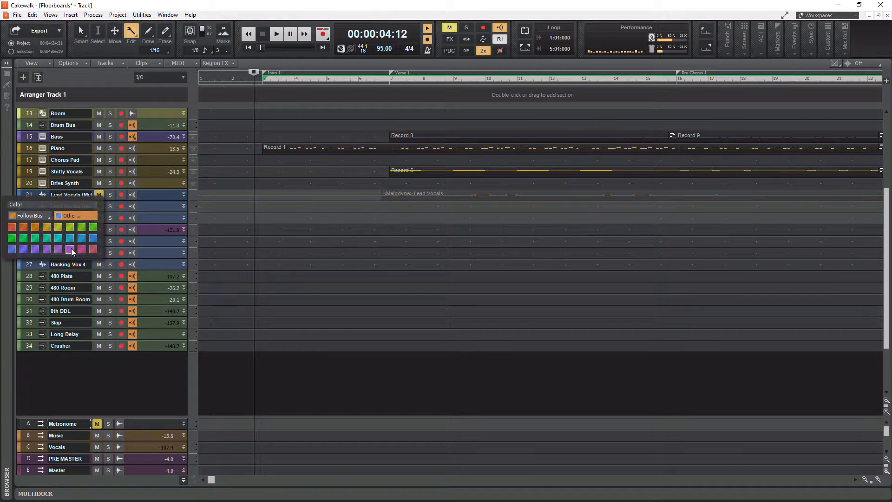
pyautogui.click(71, 215)
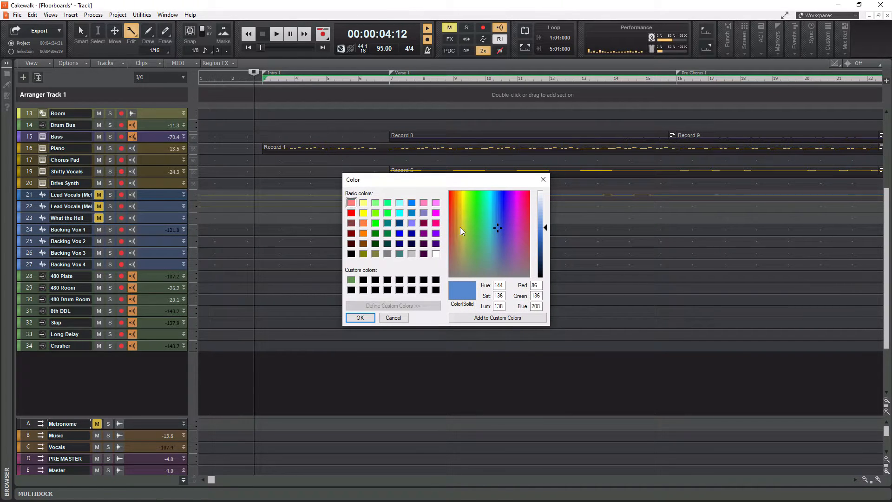
pyautogui.moveTo(509, 228)
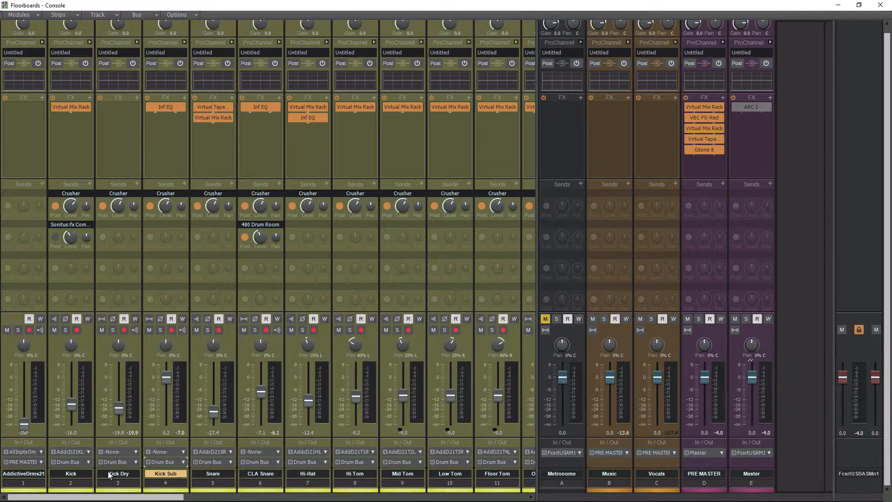
pyautogui.moveTo(165, 452)
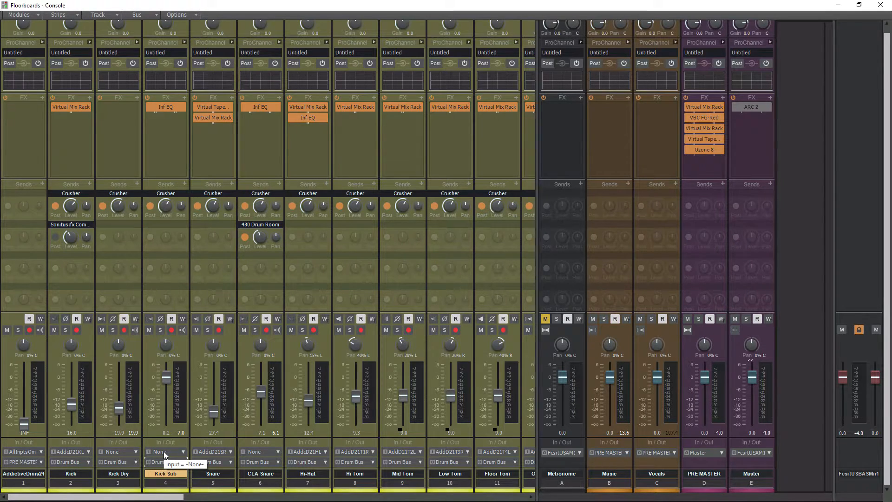
pyautogui.moveTo(264, 434)
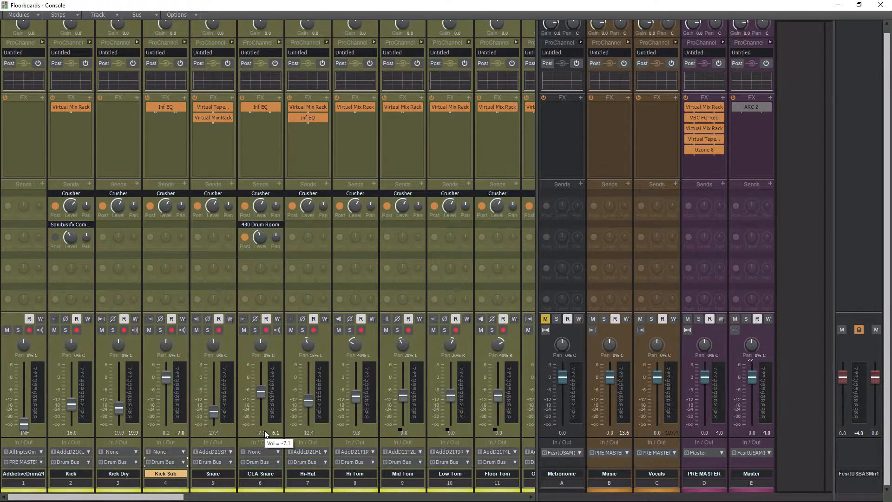
pyautogui.moveTo(237, 407)
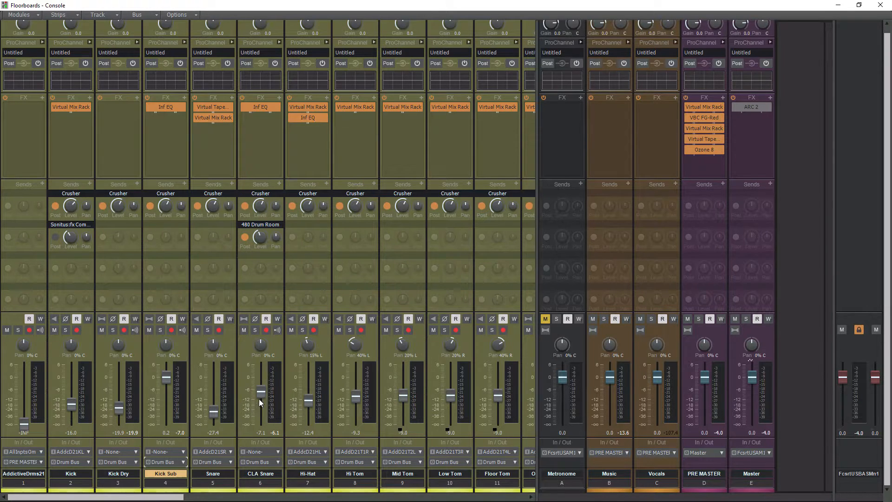
pyautogui.moveTo(246, 403)
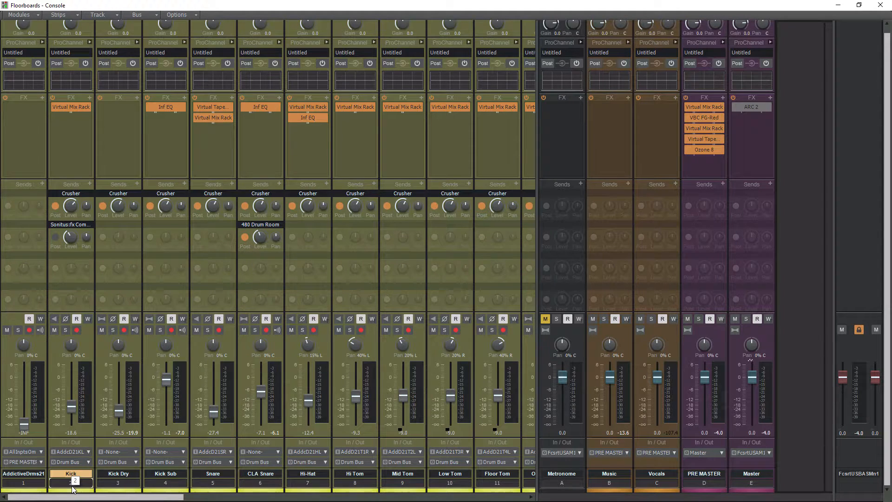
pyautogui.click(71, 482)
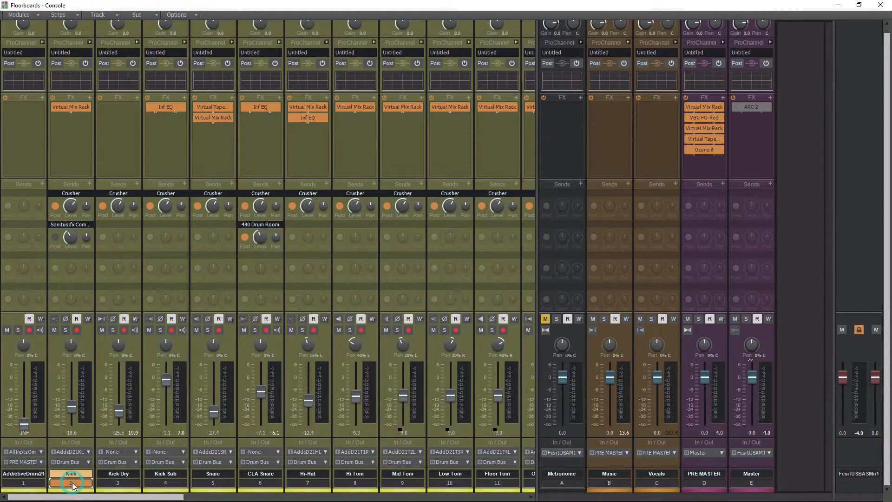
pyautogui.click(71, 482)
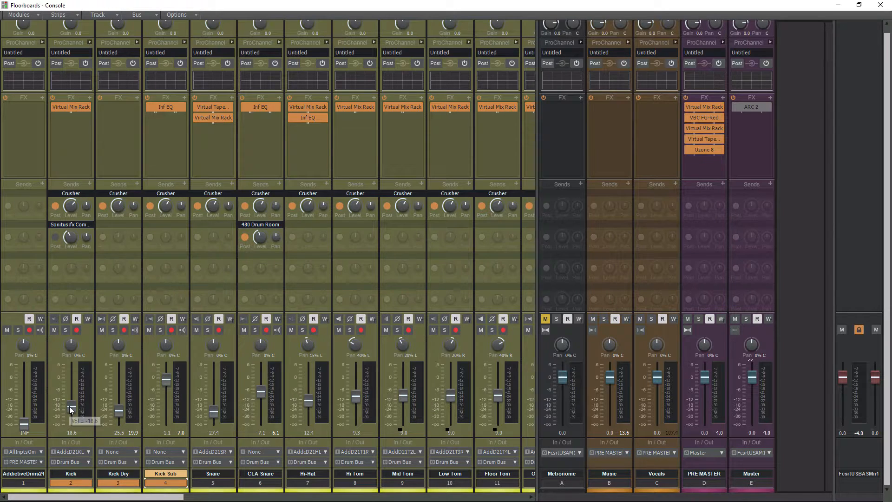
# Bring up the grouping options on the Kick volume fader
pyautogui.rightClick(71, 410)
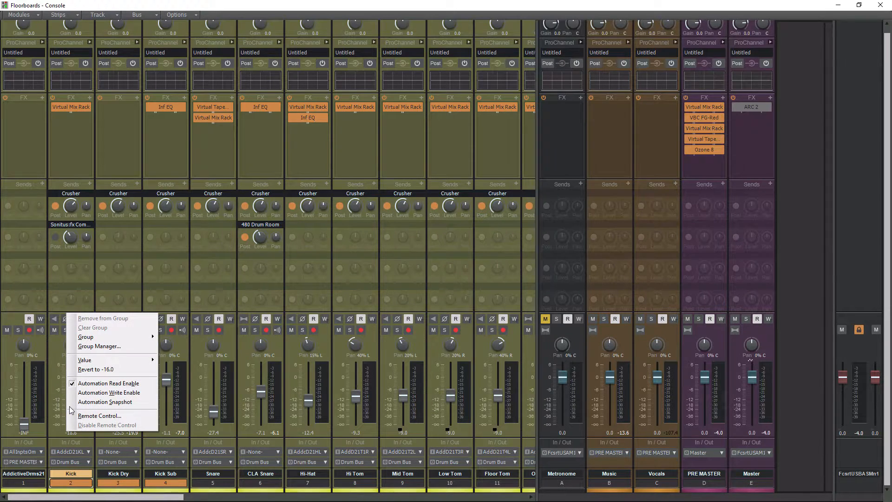
pyautogui.moveTo(97, 369)
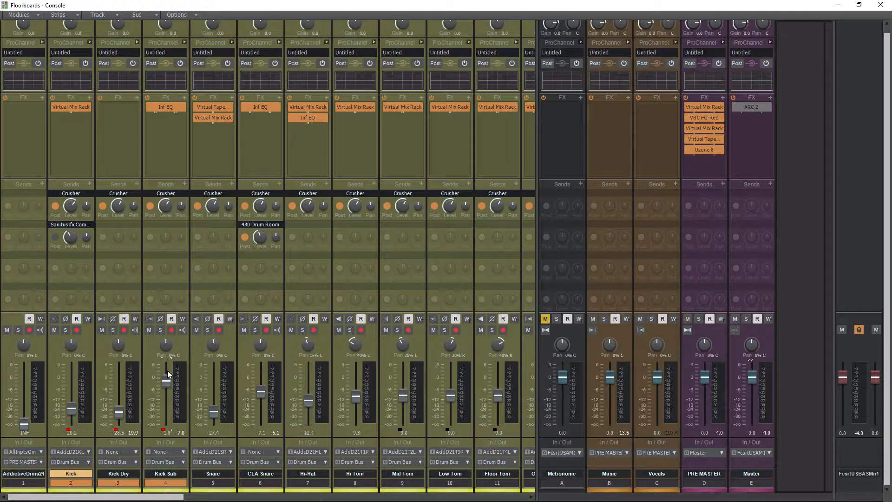
pyautogui.moveTo(492, 446)
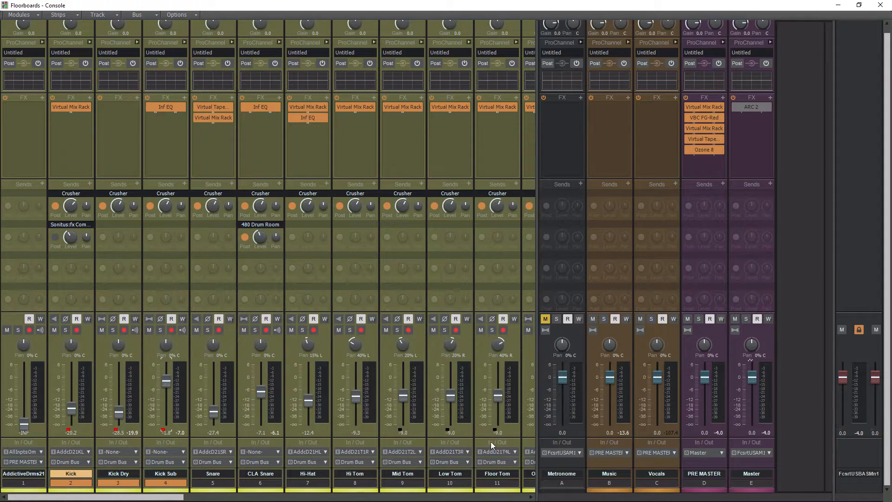
pyautogui.moveTo(436, 477)
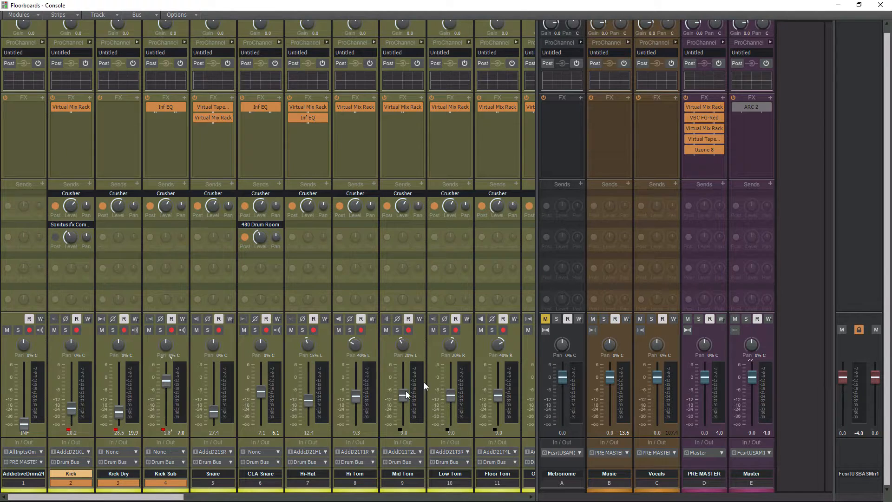
pyautogui.moveTo(478, 405)
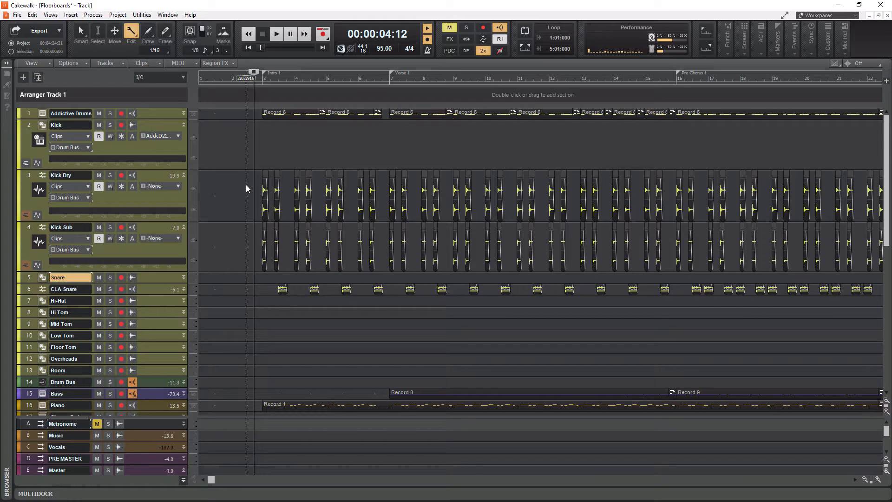
pyautogui.moveTo(149, 142)
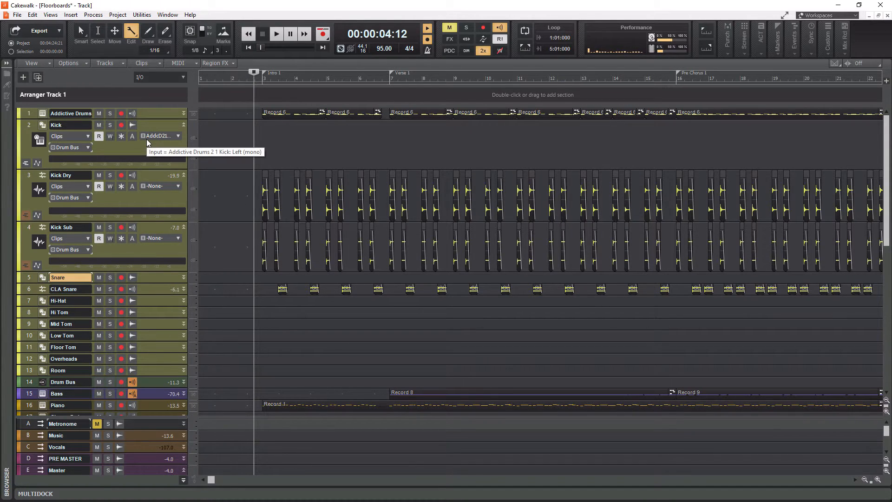
pyautogui.moveTo(120, 175)
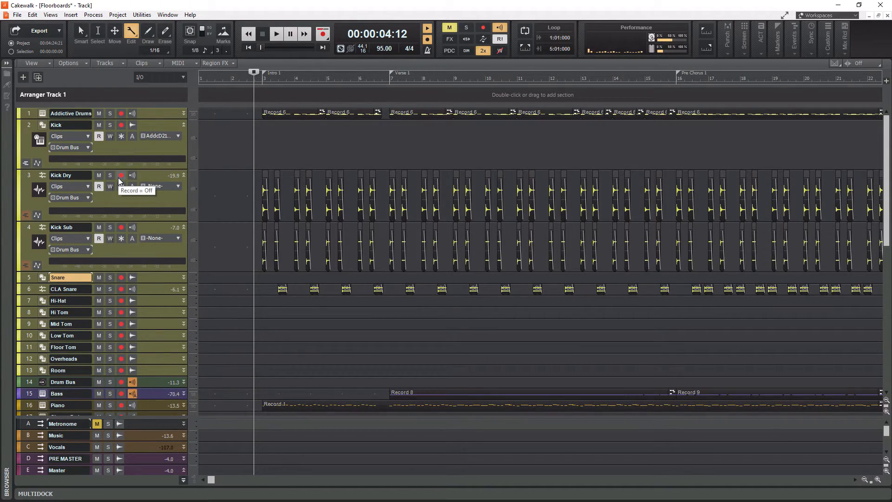
pyautogui.moveTo(135, 145)
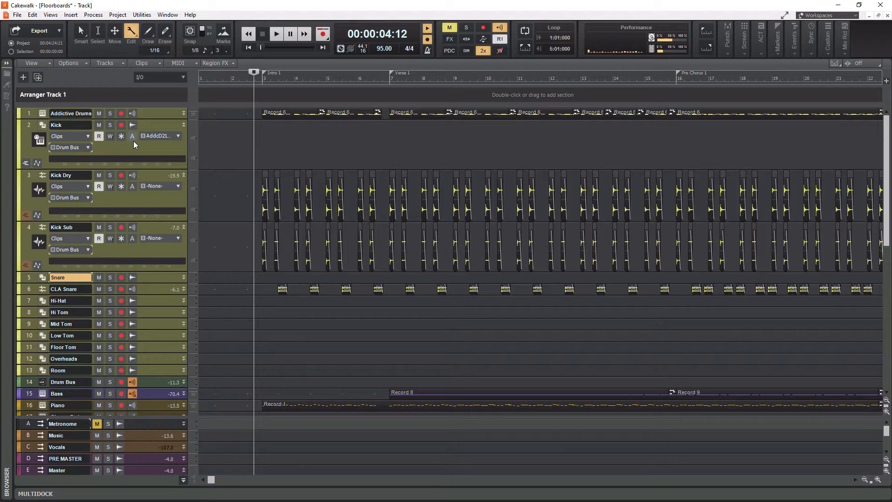
pyautogui.moveTo(135, 245)
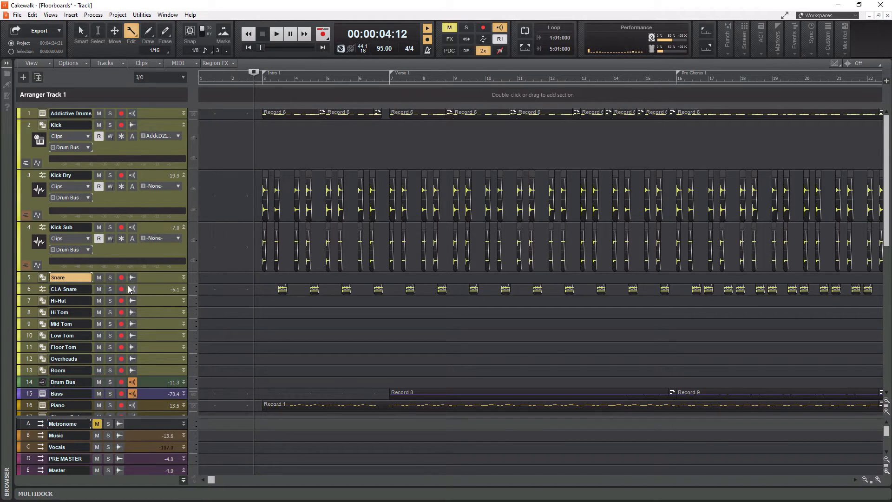
pyautogui.moveTo(132, 288)
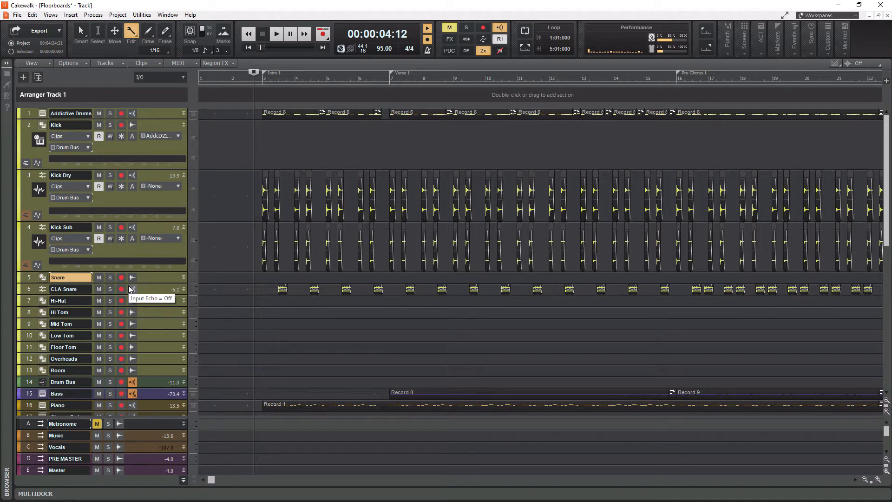
pyautogui.moveTo(145, 157)
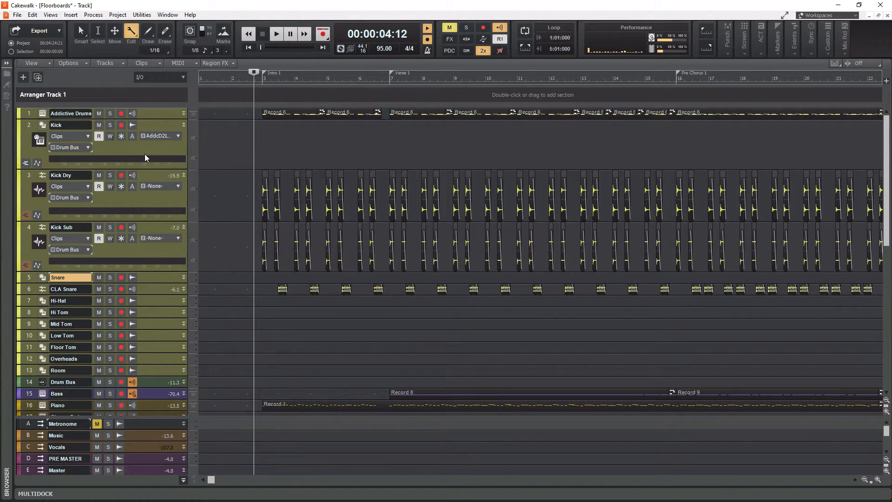
pyautogui.moveTo(167, 246)
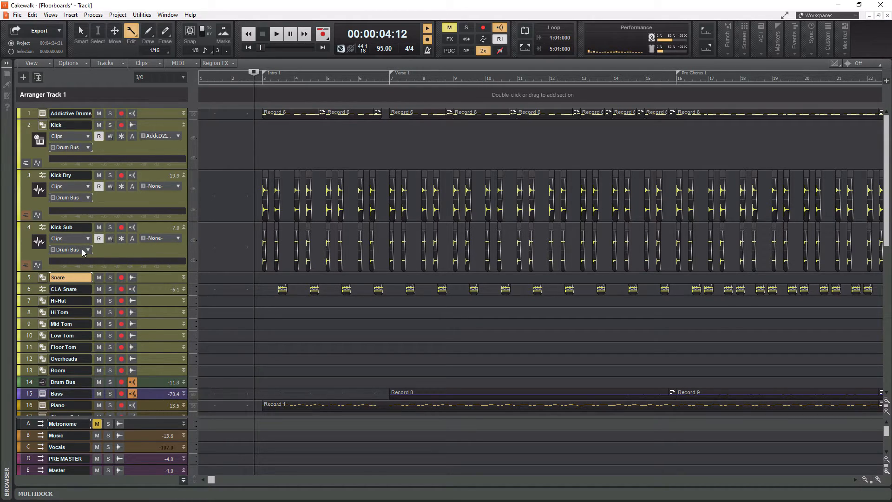
pyautogui.moveTo(86, 156)
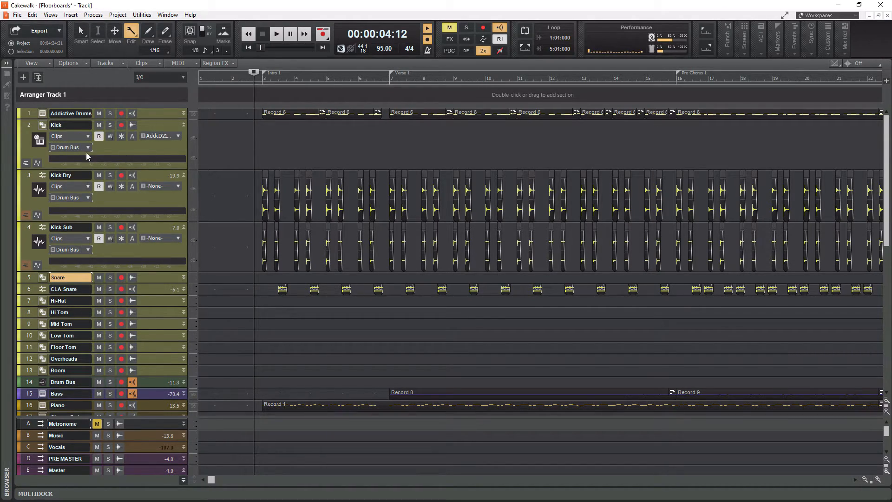
# Route Kick to a new Patch Point 9, then send Kick Dry and Kick Sub there too
pyautogui.click(87, 147)
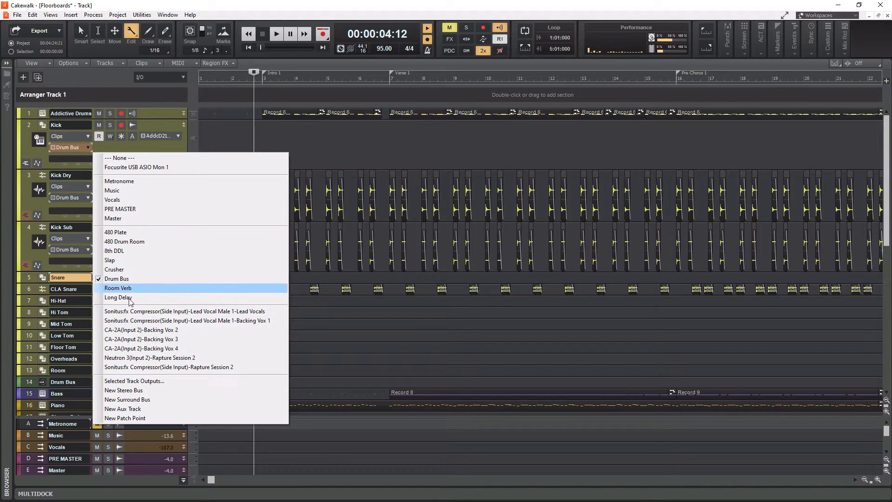
pyautogui.moveTo(124, 417)
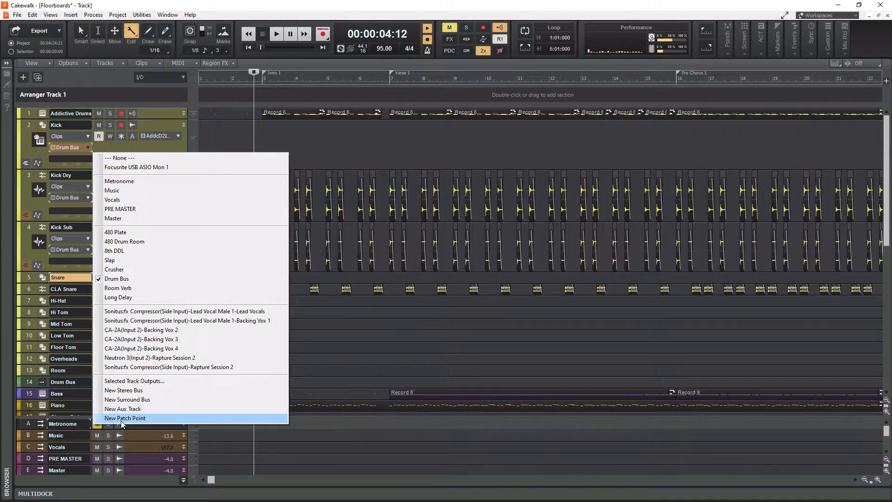
pyautogui.click(125, 417)
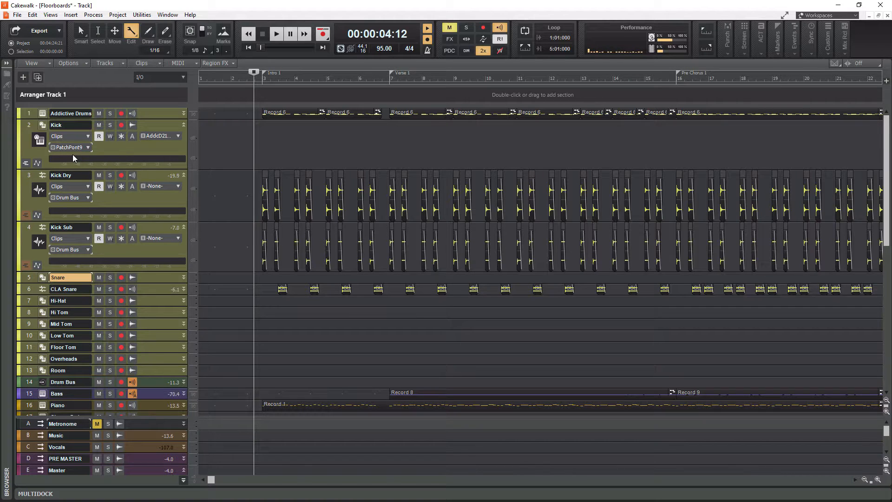
pyautogui.click(84, 197)
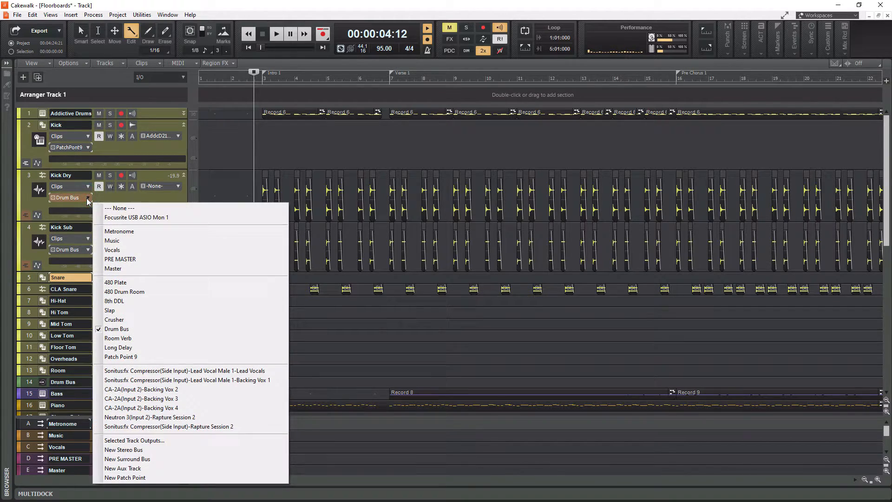
pyautogui.moveTo(120, 356)
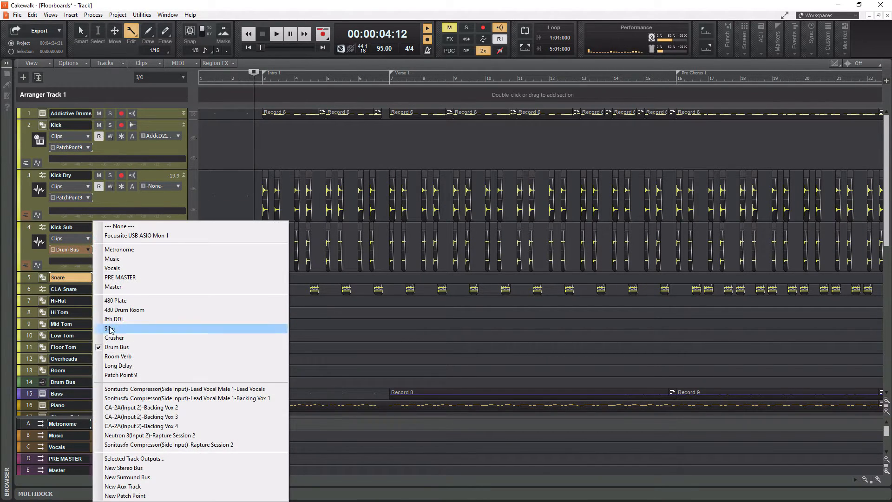
pyautogui.click(120, 328)
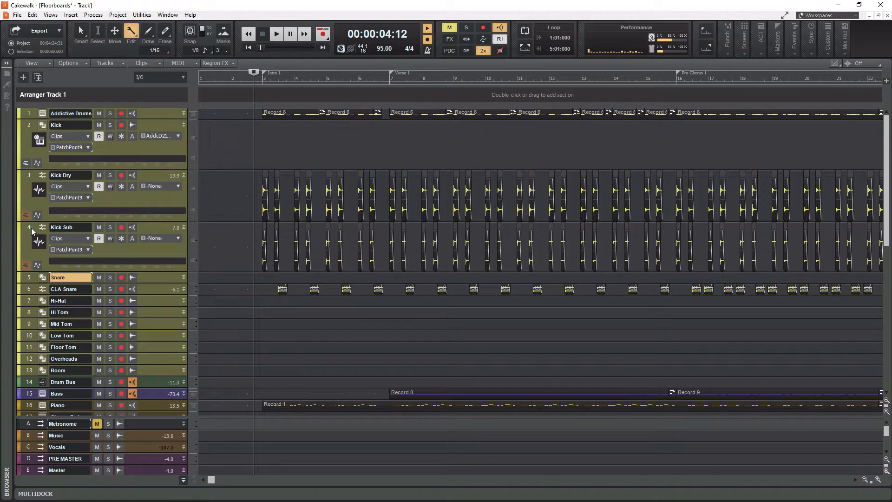
# Insert a new audio track, Track 5, below Kick Sub
pyautogui.rightClick(34, 227)
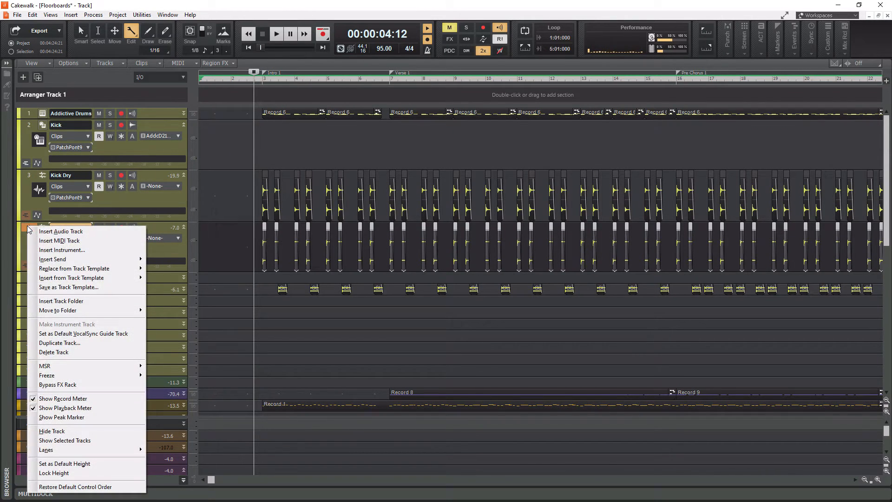
pyautogui.click(61, 231)
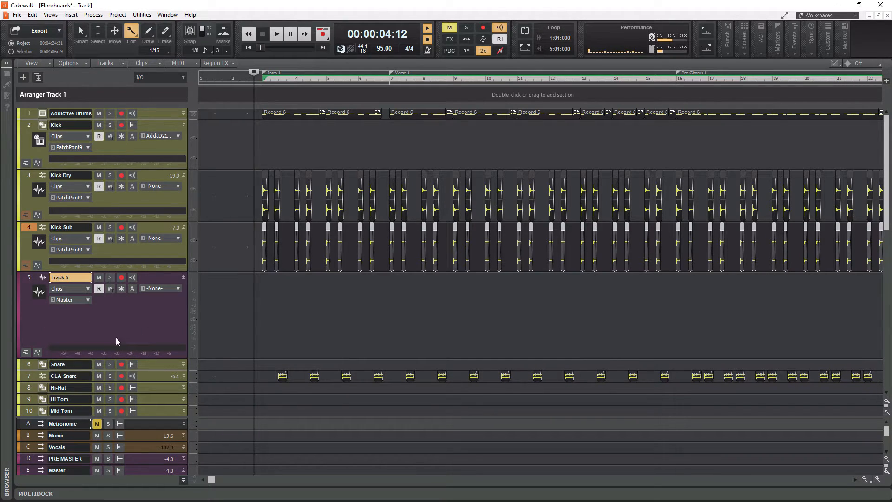
pyautogui.moveTo(159, 289)
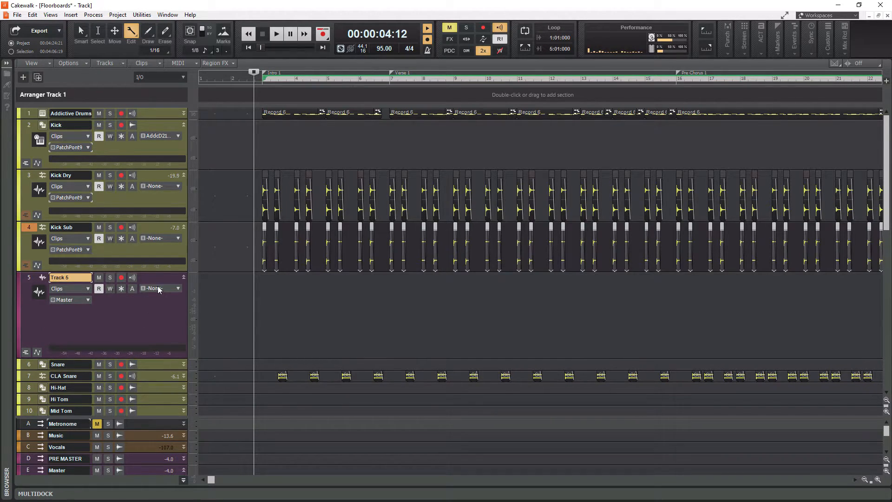
pyautogui.moveTo(154, 288)
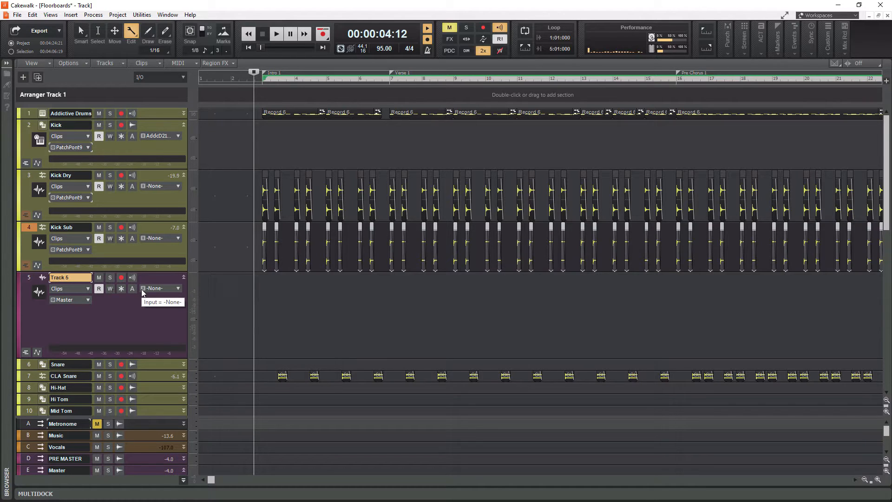
# Set Track 5's input to Patch Point 9: Stereo
pyautogui.click(177, 289)
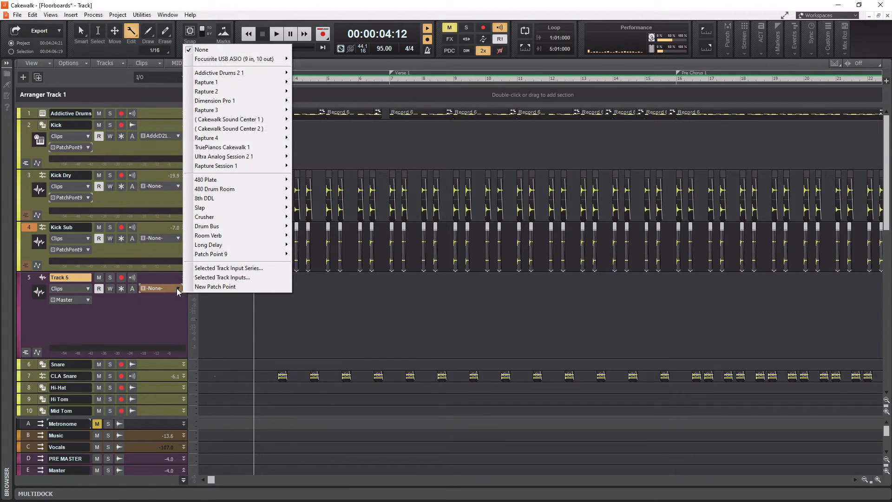
pyautogui.moveTo(210, 254)
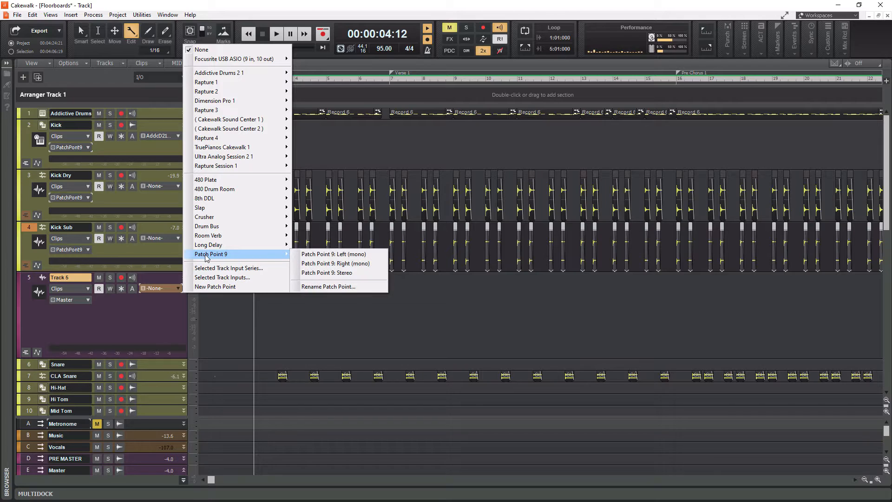
pyautogui.moveTo(335, 264)
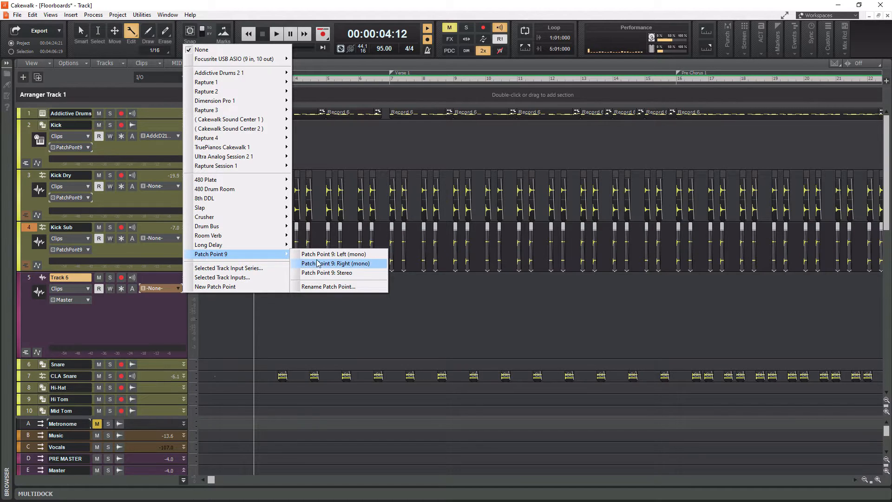
pyautogui.moveTo(334, 273)
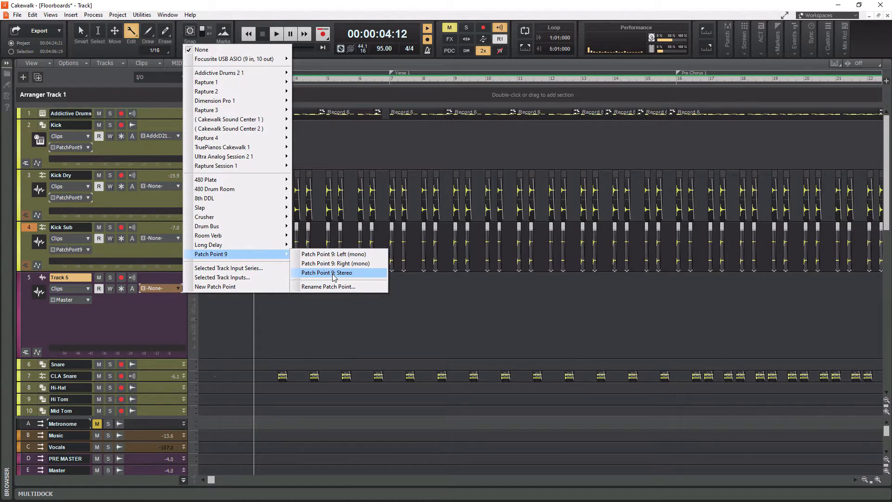
pyautogui.click(327, 273)
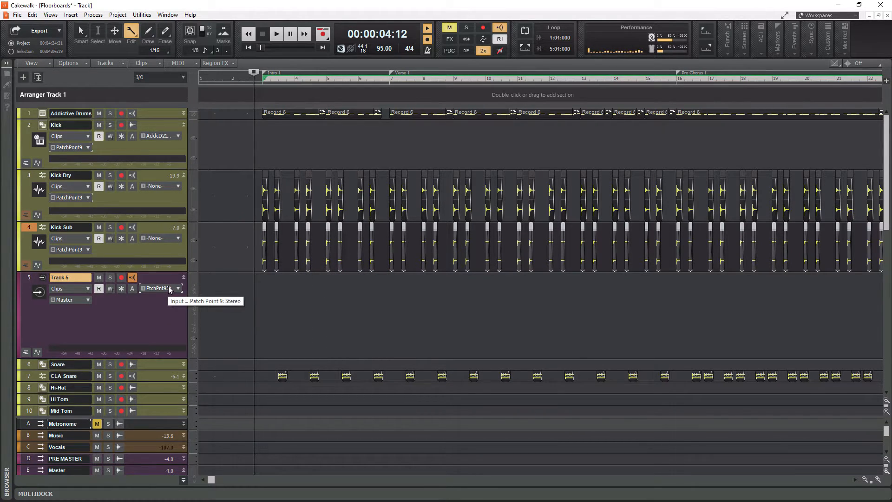
# Rename Track 5 to 'Kick Bus'
pyautogui.doubleClick(64, 277)
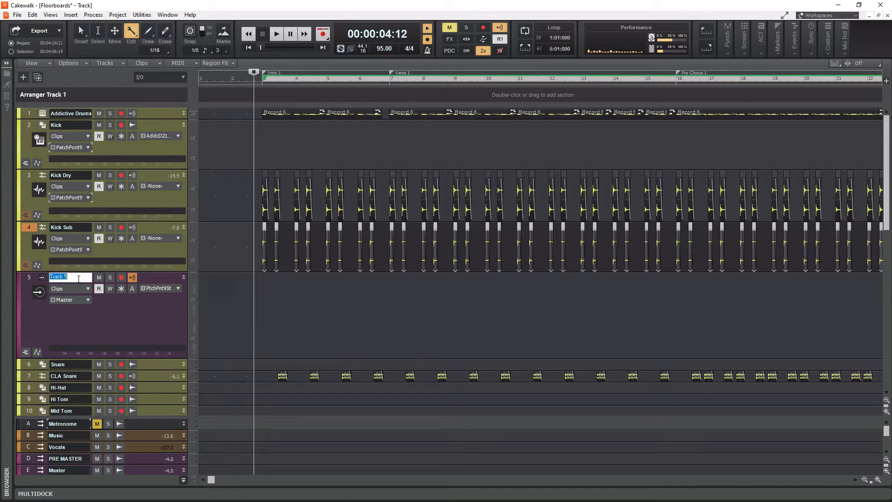
pyautogui.write('Kick Bus')
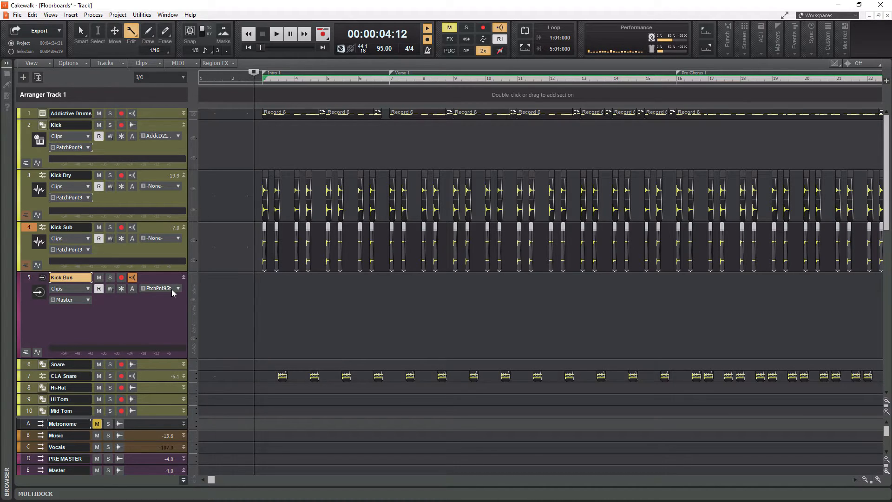
pyautogui.moveTo(161, 288)
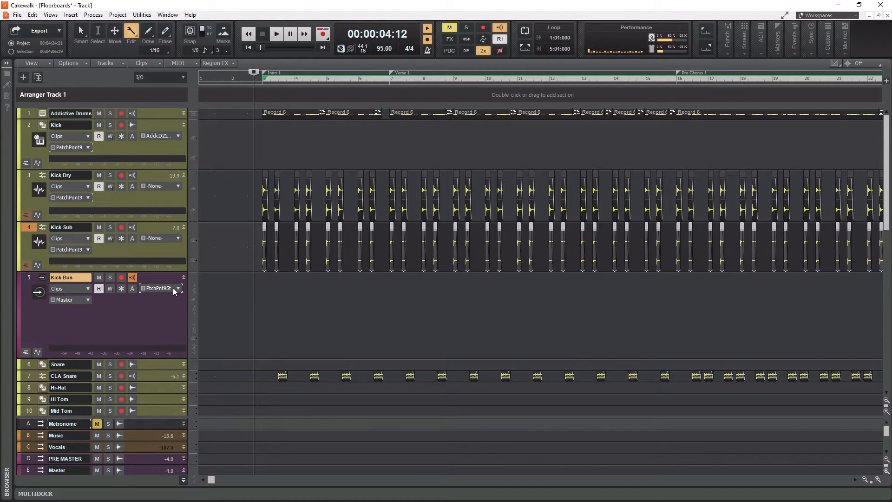
pyautogui.click(162, 288)
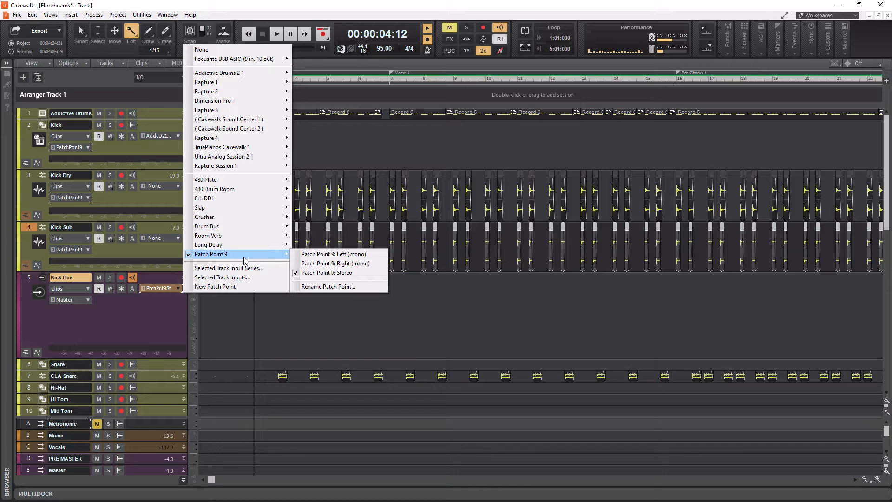
# Rename Patch Point 9 to 'Kick Bus' and confirm with OK
pyautogui.click(328, 286)
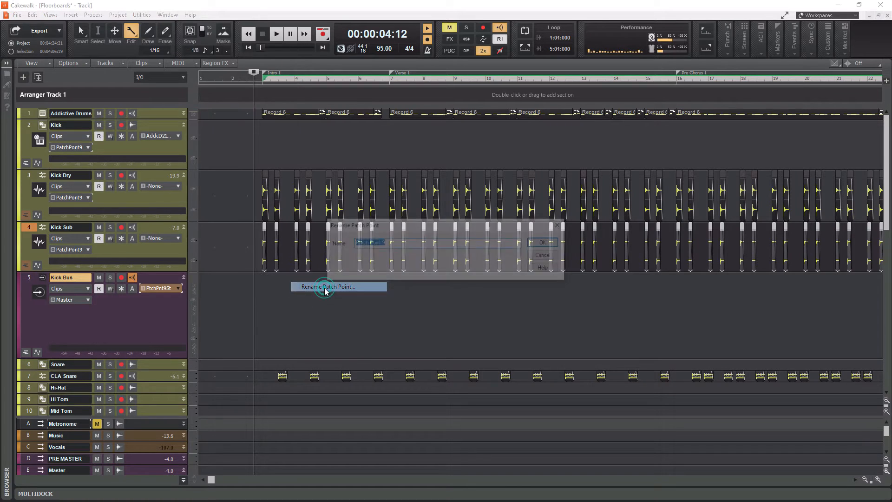
pyautogui.write('Kick')
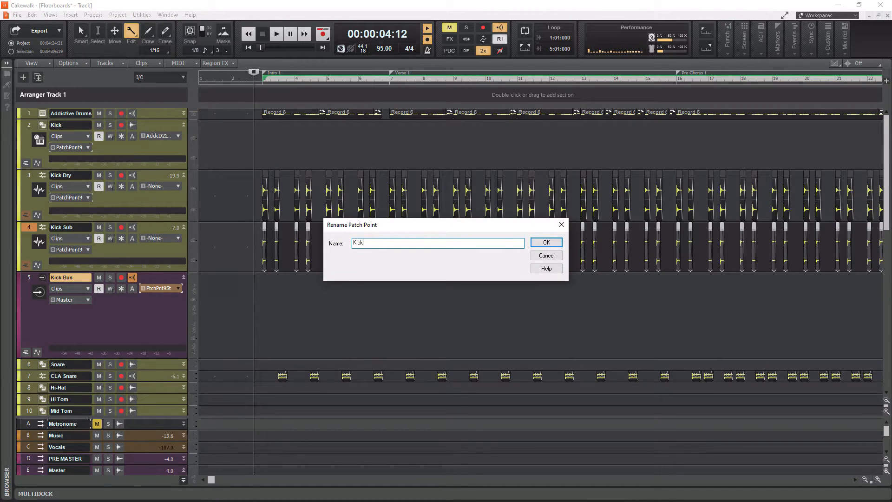
pyautogui.click(545, 242)
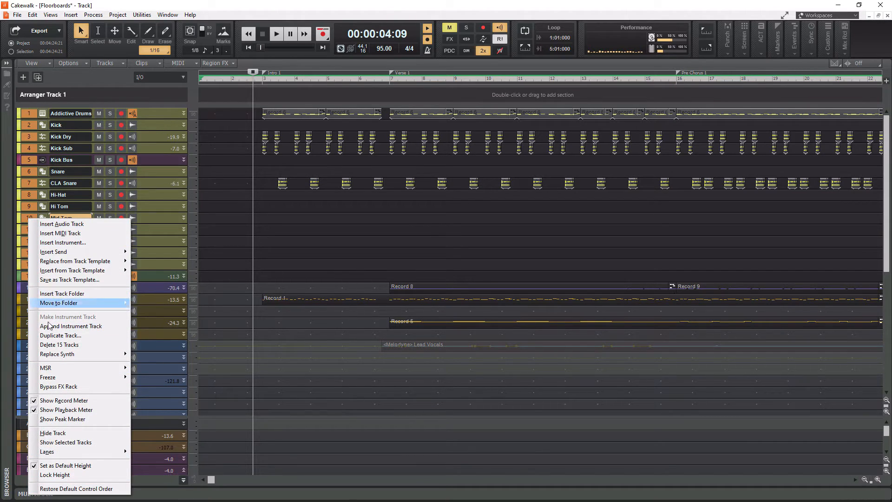
pyautogui.moveTo(54, 306)
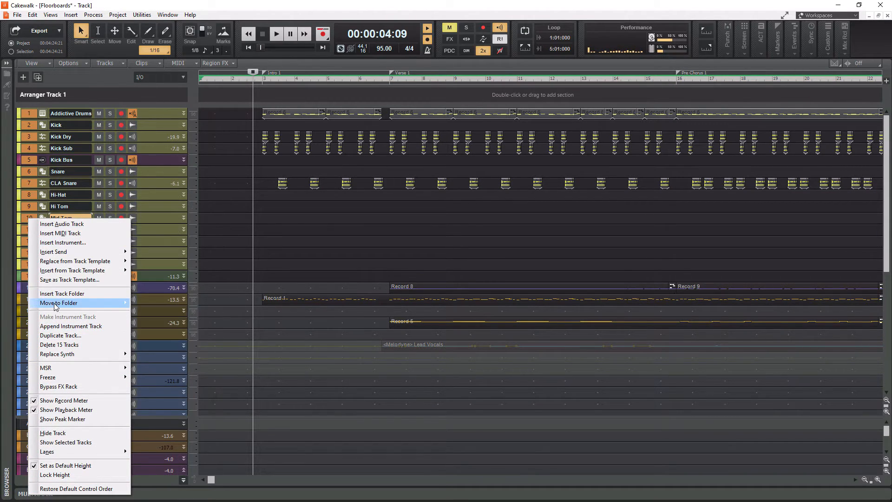
pyautogui.moveTo(58, 302)
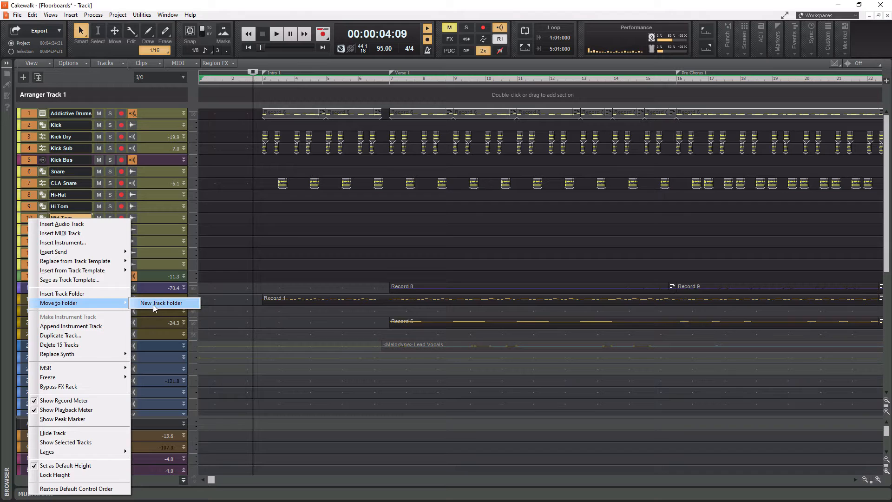
# Move the fifteen selected drum tracks into a new track folder named 'Drum Folder'
pyautogui.click(162, 302)
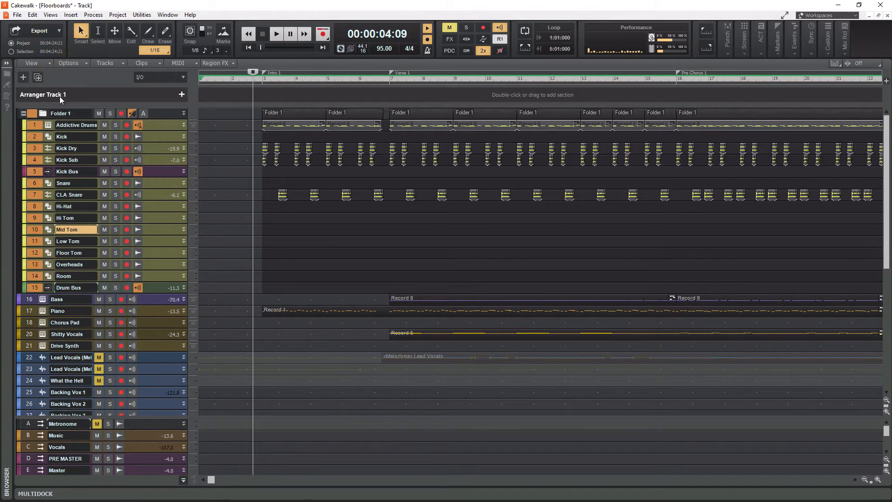
pyautogui.doubleClick(61, 112)
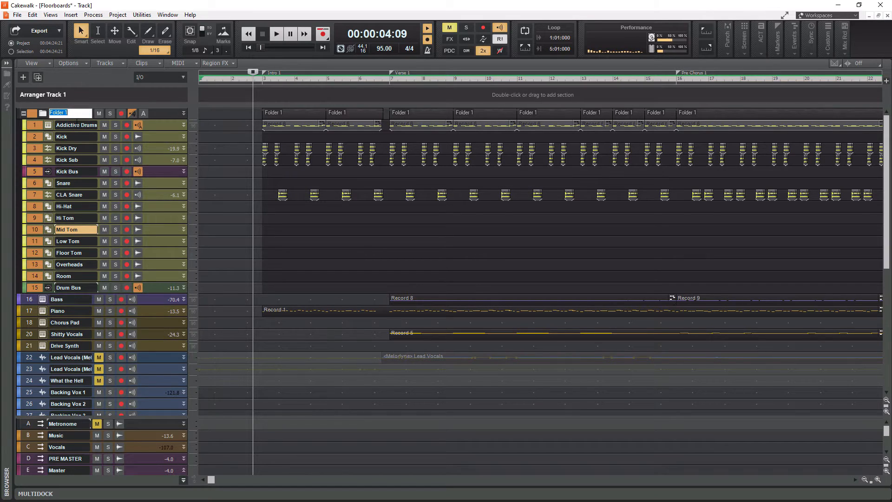
pyautogui.write('DRum')
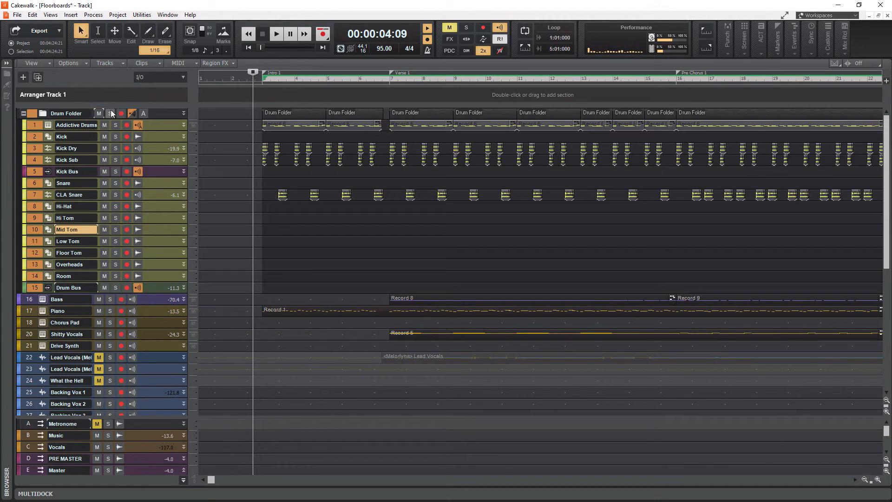
# Collapse the Drum Folder, expand it again, then collapse it once more
pyautogui.click(111, 113)
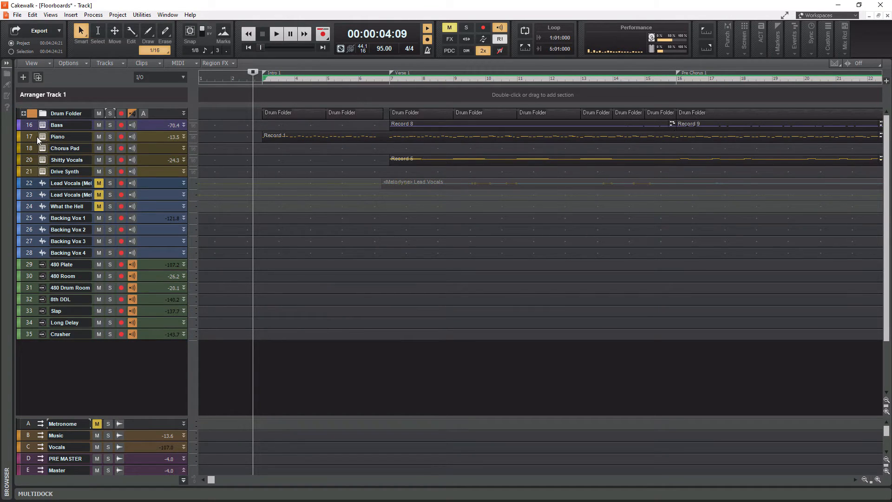
pyautogui.click(24, 113)
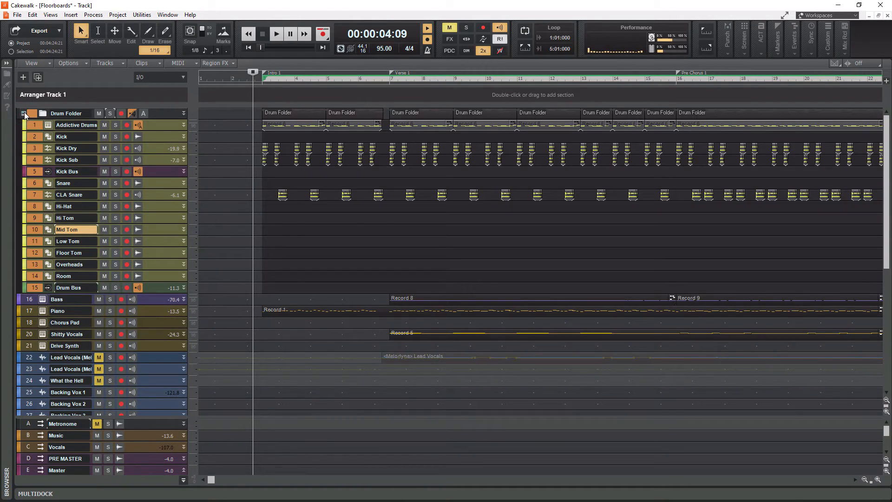
pyautogui.moveTo(26, 114)
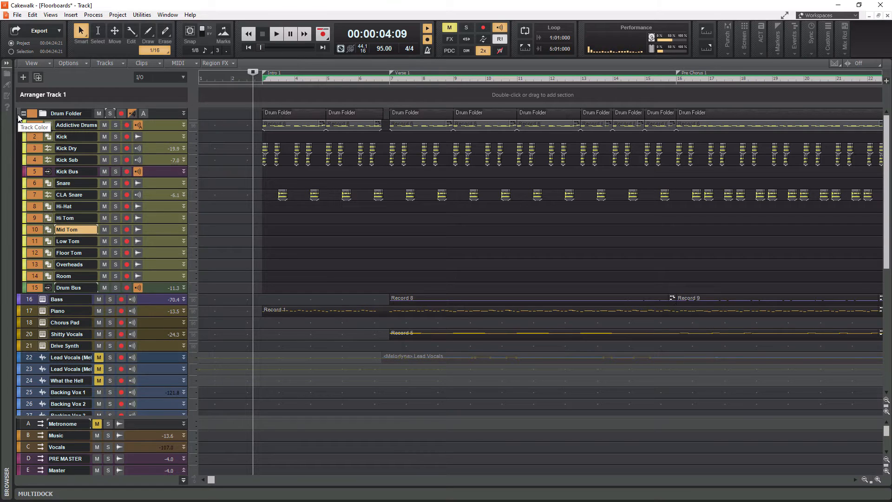
pyautogui.click(23, 113)
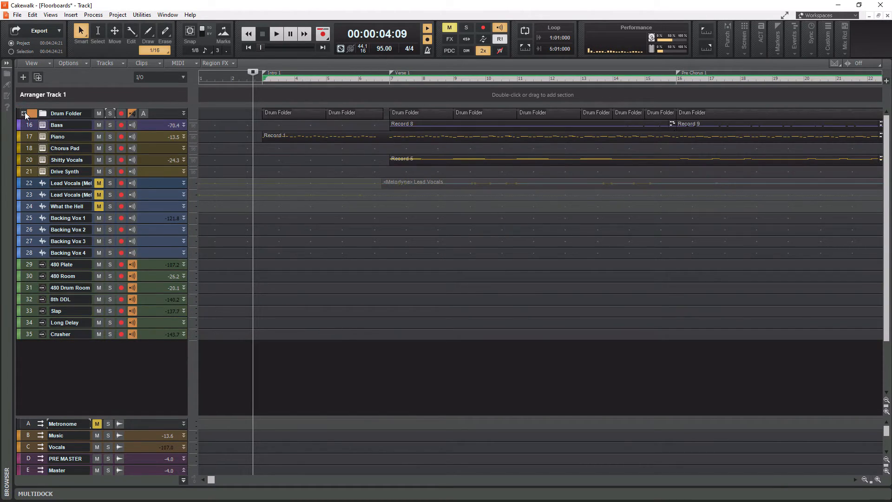
pyautogui.doubleClick(57, 136)
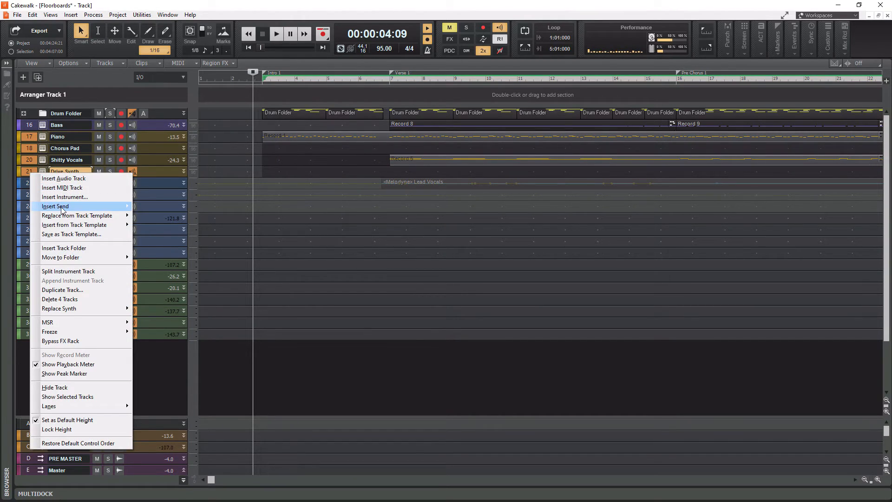
pyautogui.moveTo(60, 257)
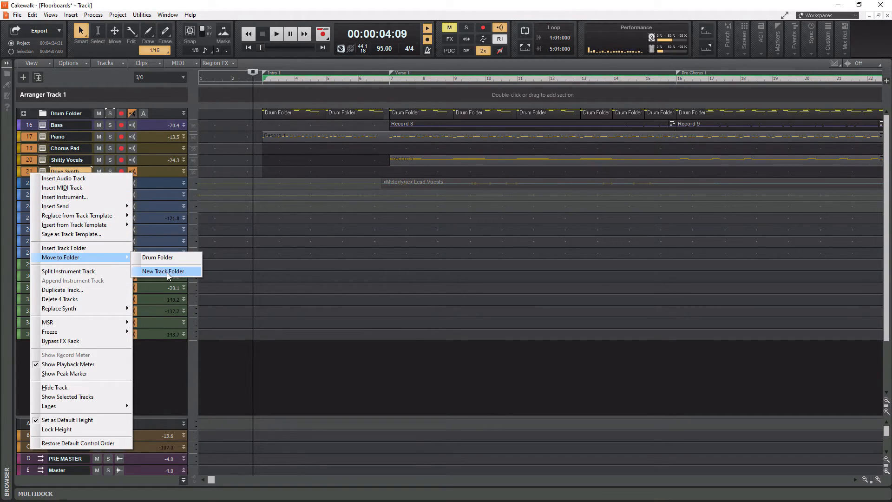
# Move Piano, Chorus Pad, Shitty Vocals and Drive Synth into a new folder named 'V Instruments'
pyautogui.click(163, 271)
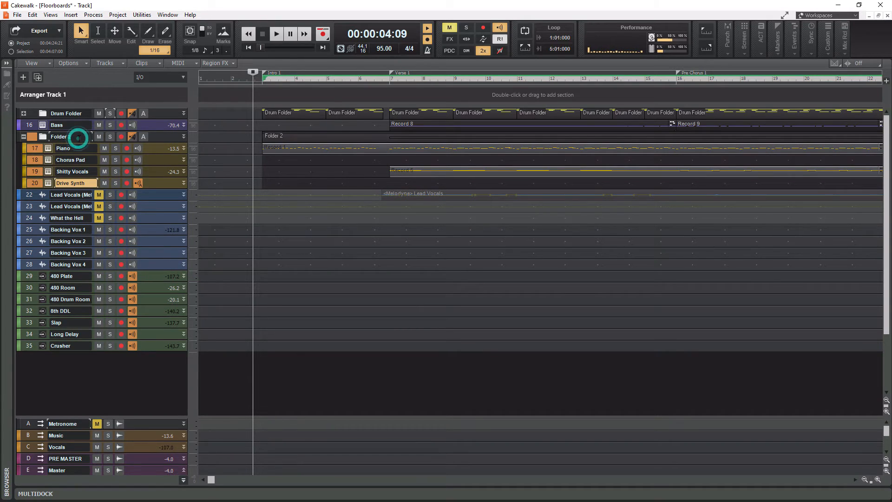
pyautogui.doubleClick(58, 136)
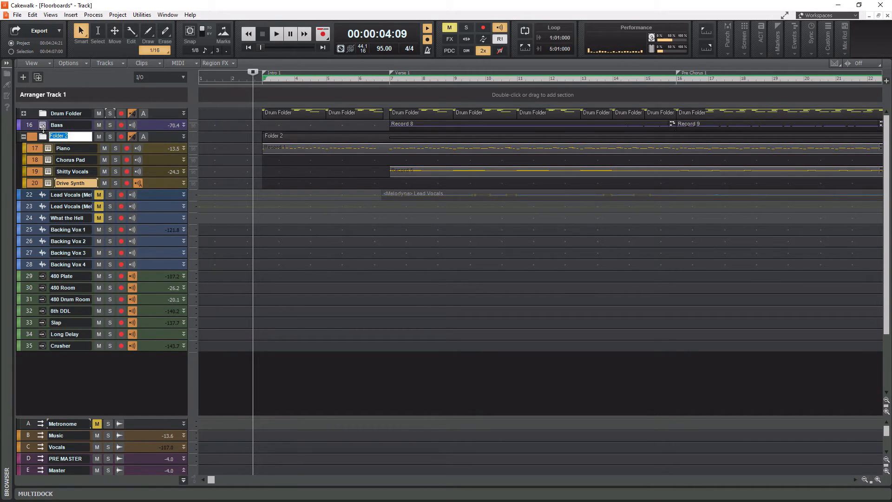
pyautogui.write('V Instruments')
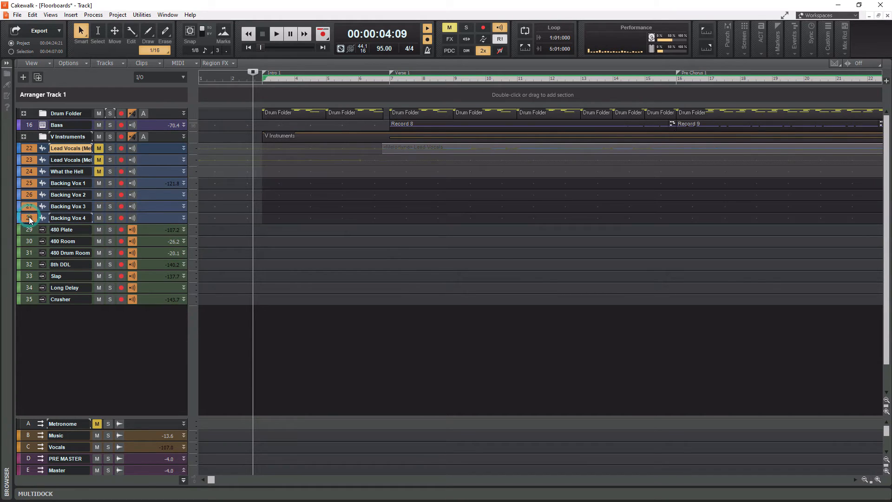
# Move the seven vocal tracks, Lead Vocals through Backing Vox 4, into a new folder named Vocals
pyautogui.rightClick(30, 218)
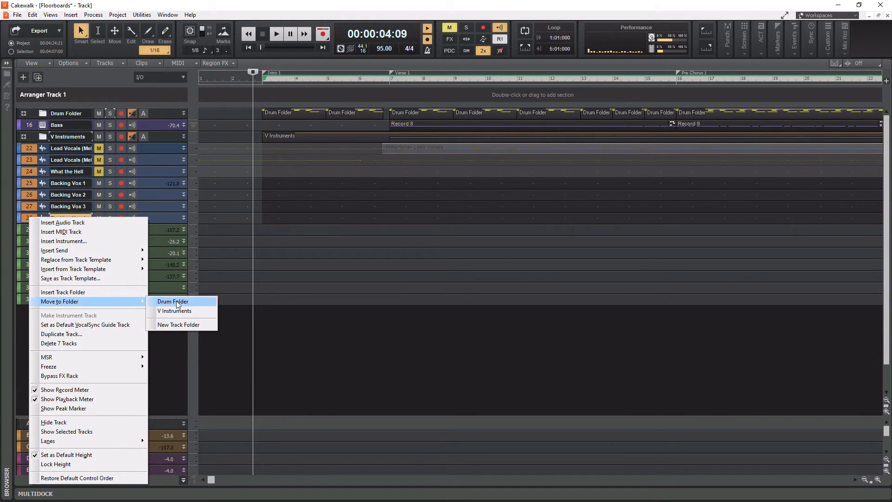
pyautogui.click(178, 324)
pyautogui.write('Vocals')
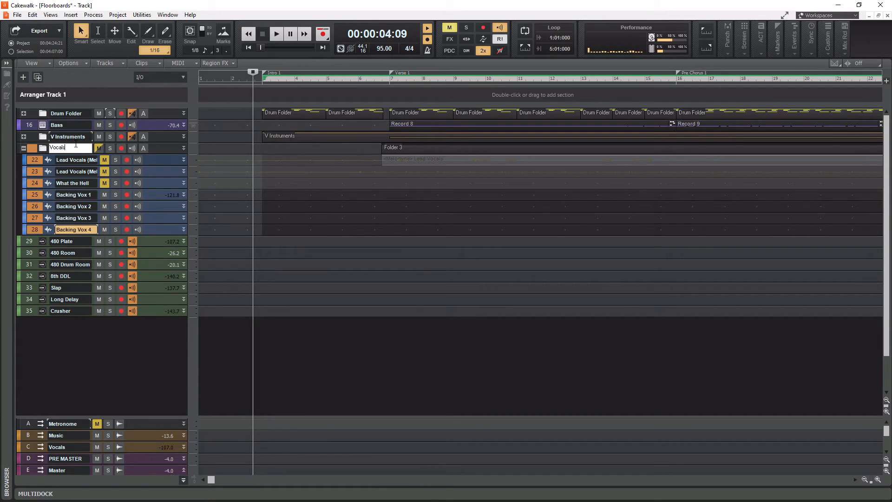
pyautogui.click(23, 148)
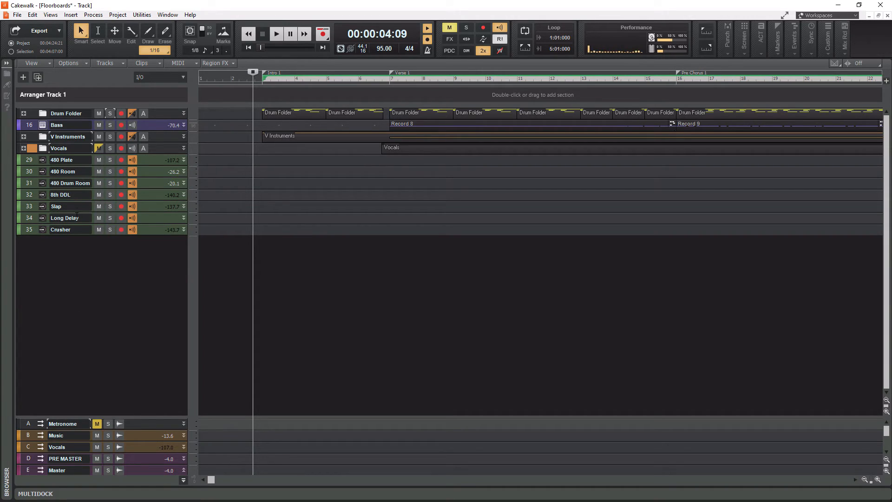
pyautogui.moveTo(131, 297)
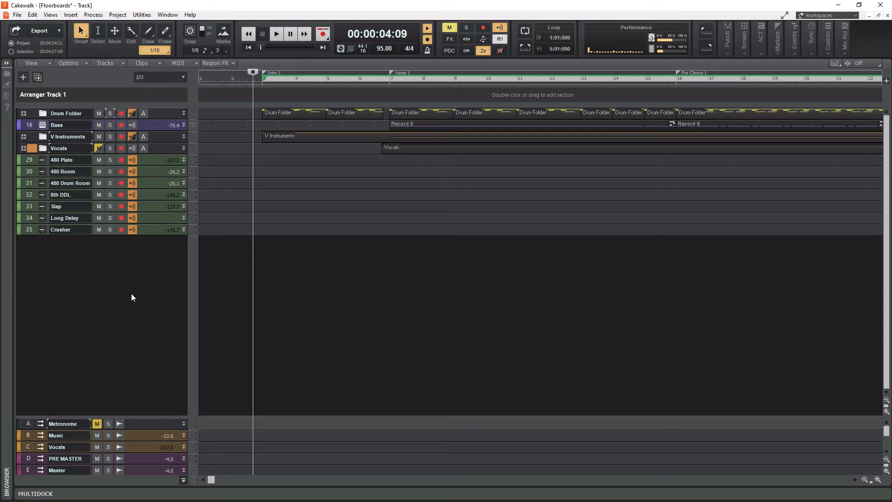
pyautogui.moveTo(129, 313)
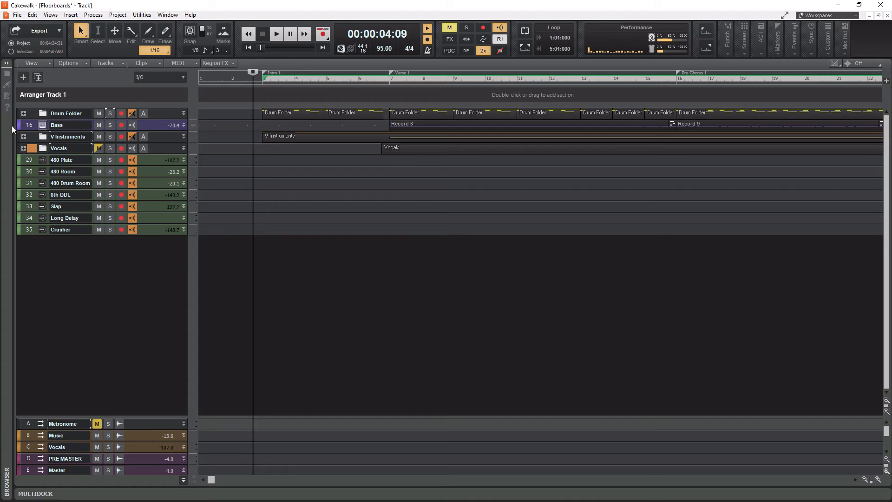
# Expand the Drum Folder to reveal its fifteen drum tracks
pyautogui.click(24, 113)
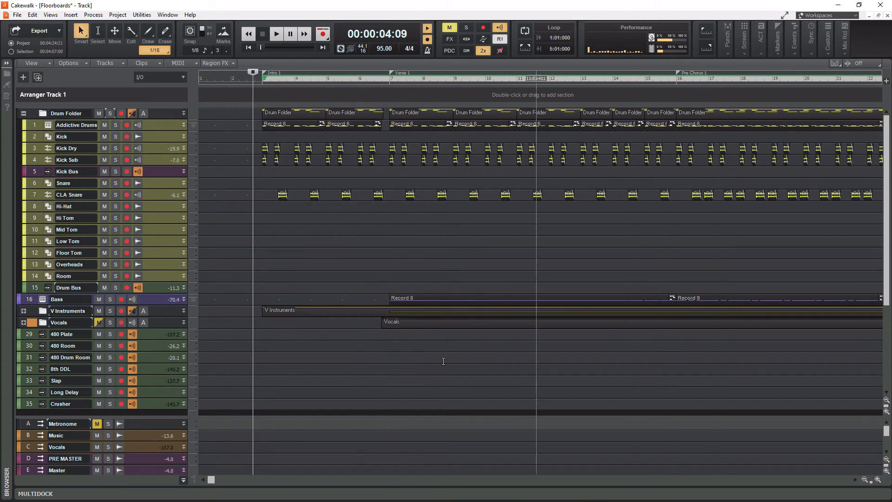